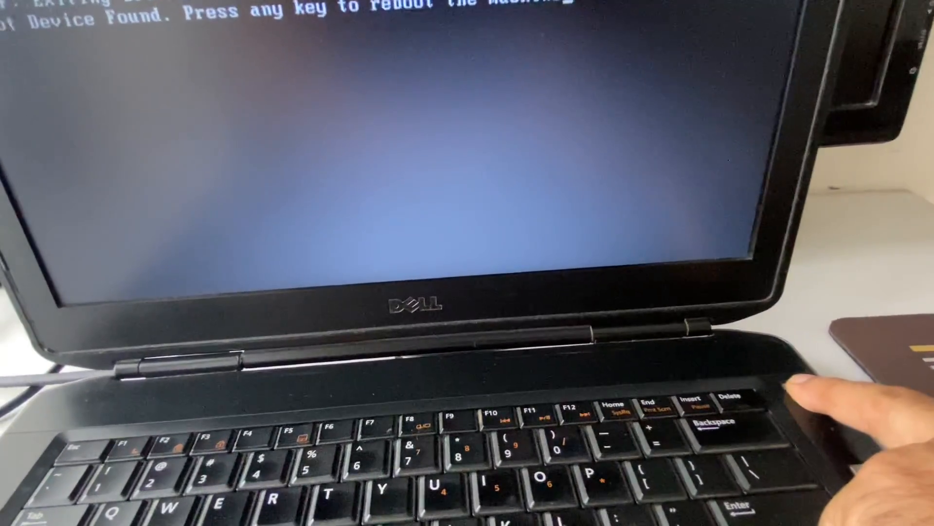
Step: Reboot the laptop from the 'No Boot Device Found' screen with a keypress
key("enter")
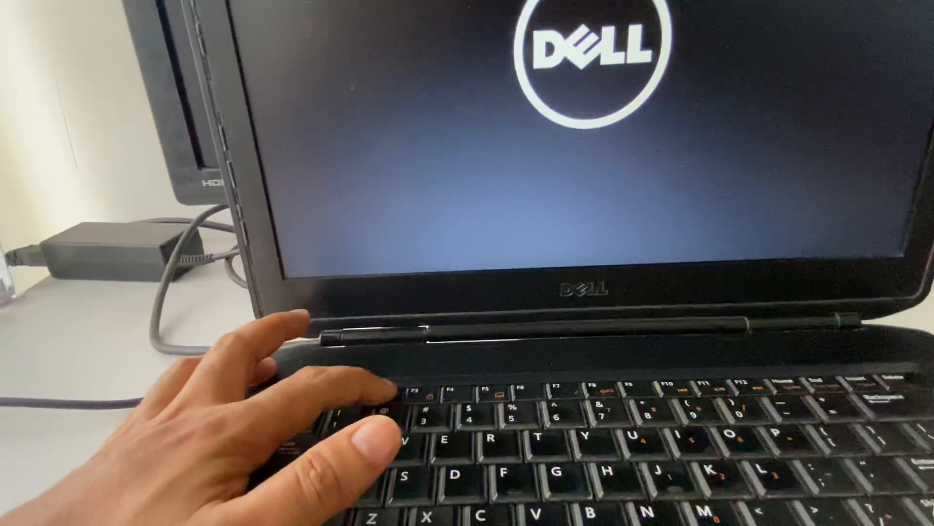
Step: Enter BIOS Setup with F2 while the Dell logo is showing
key("f2")
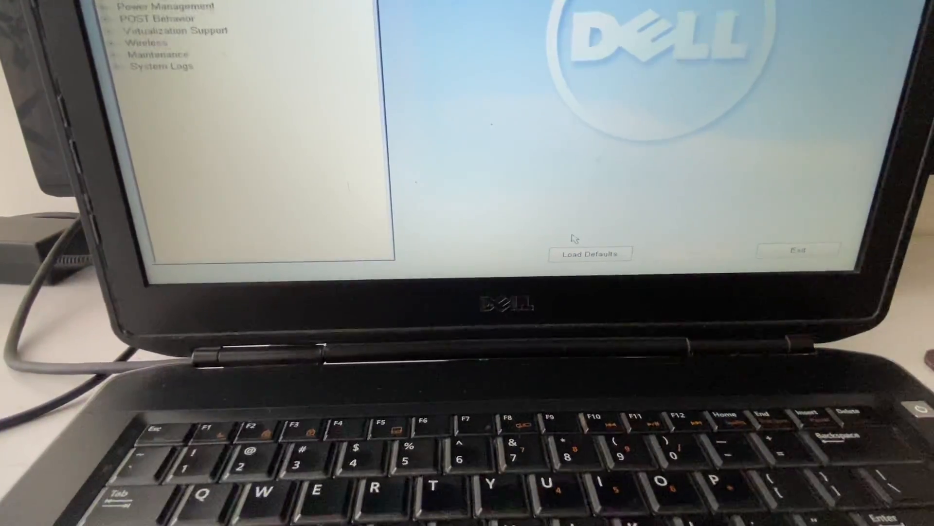
Step: Load system defaults, confirming the warning and accepting the SATA Operation change
left_click(590, 254)
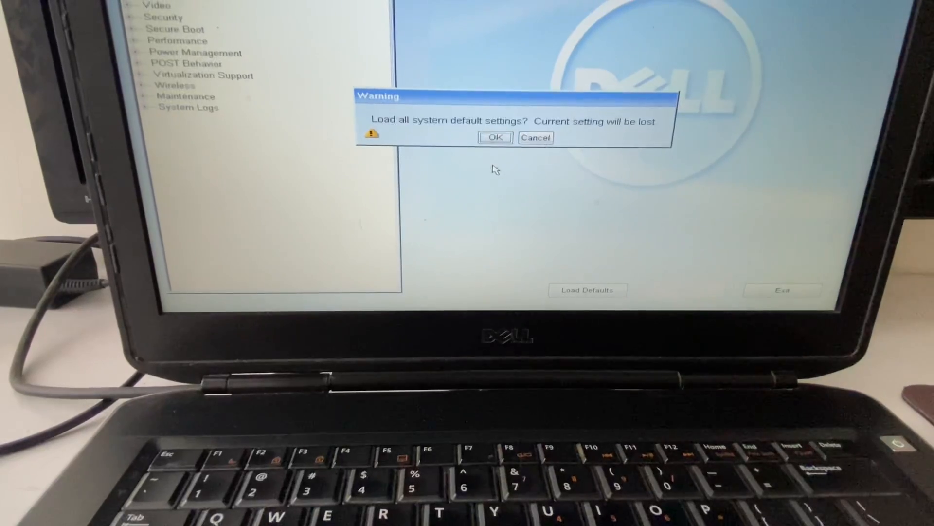
left_click(494, 138)
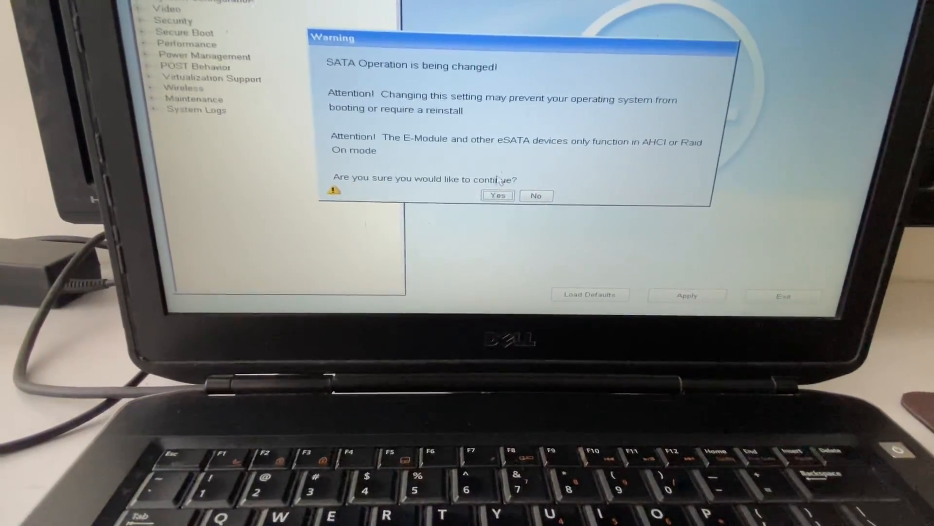
left_click(497, 195)
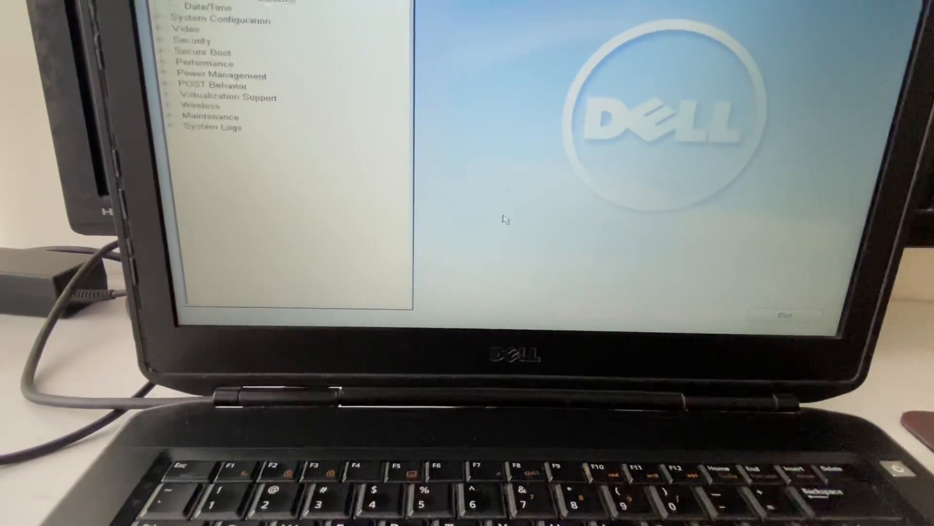